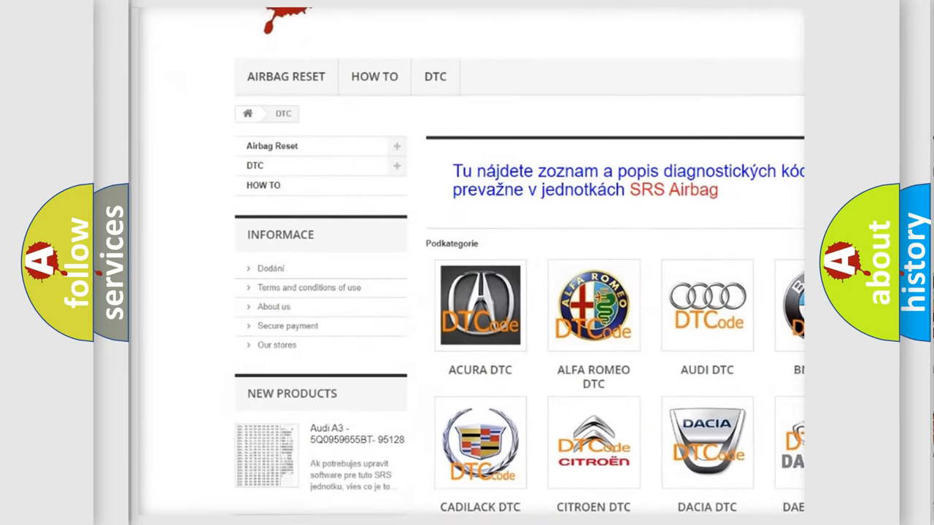
- Scroll the DTC category page to the code list and locate P0336
{"action": "scroll", "scroll_direction": "down", "scroll_amount": 3}
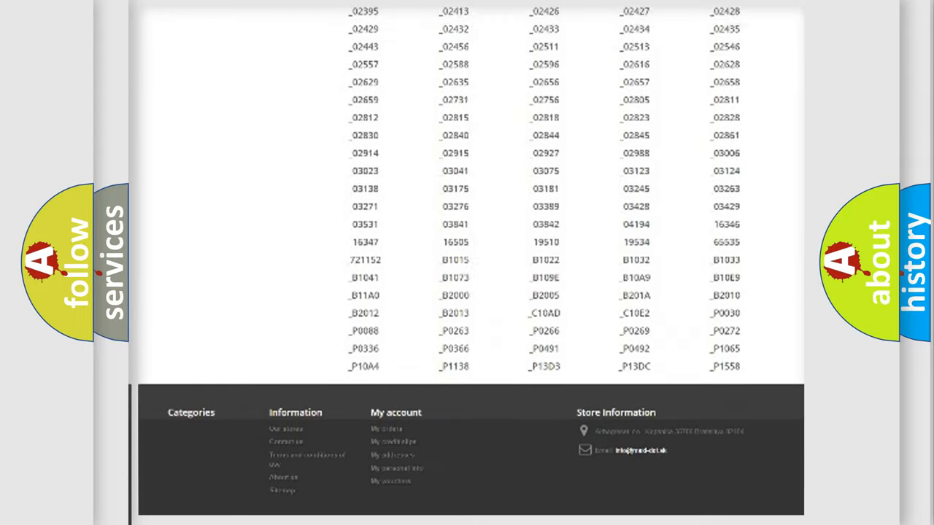
{"action": "scroll", "scroll_direction": "up", "scroll_amount": 3}
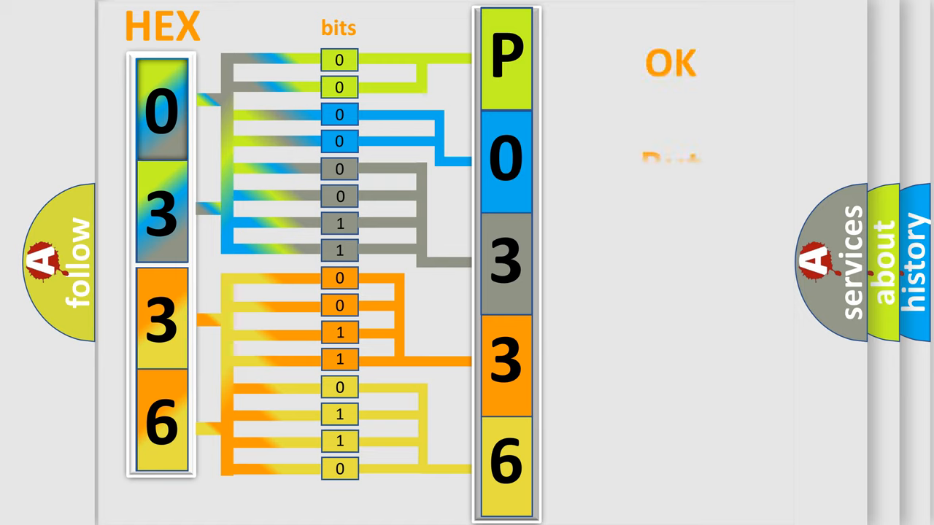
- Advance to the slide showing Make: Daewoo with code boxes P 0 3 3 6
{"action": "left_click", "coordinate": [668, 64]}
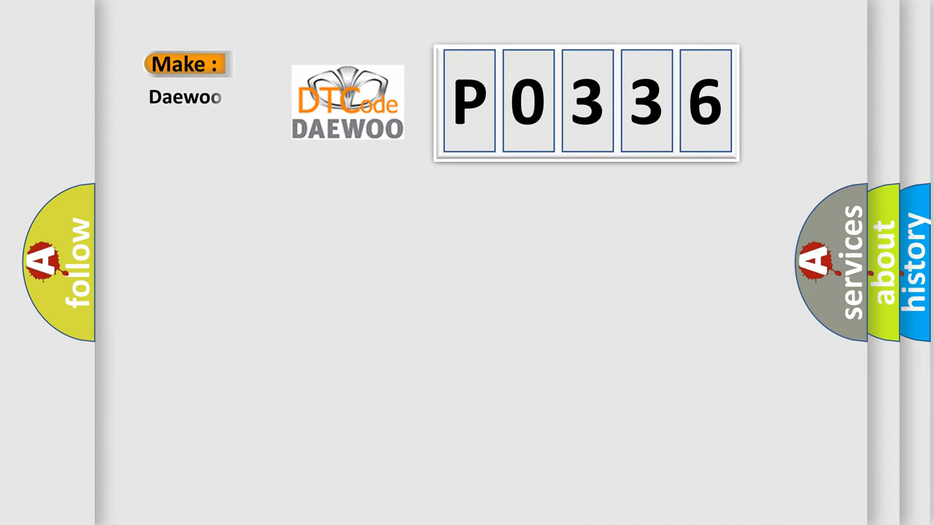